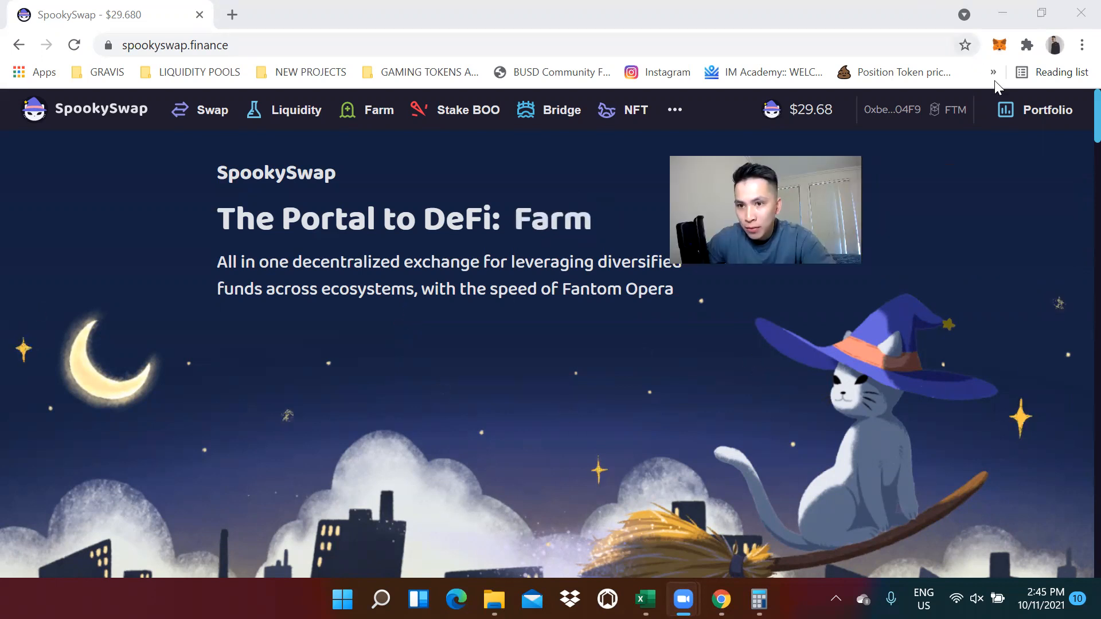
Check the wallet's FTM balance in MetaMask before swapping.
{"action": "left_click", "coordinate": [999, 44]}
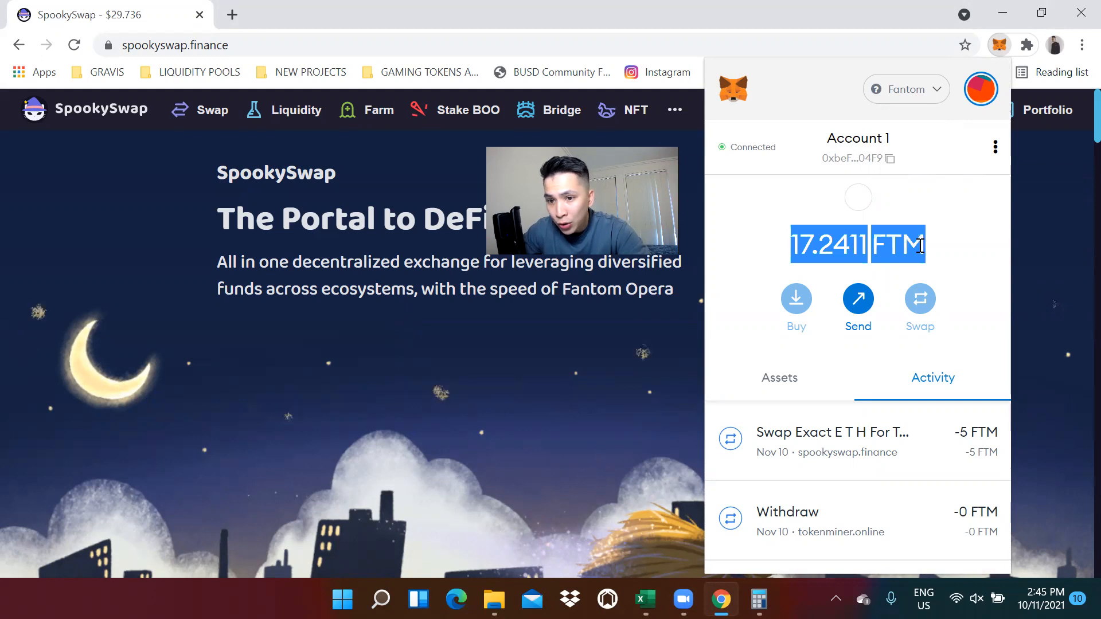
{"action": "left_click", "coordinate": [906, 89]}
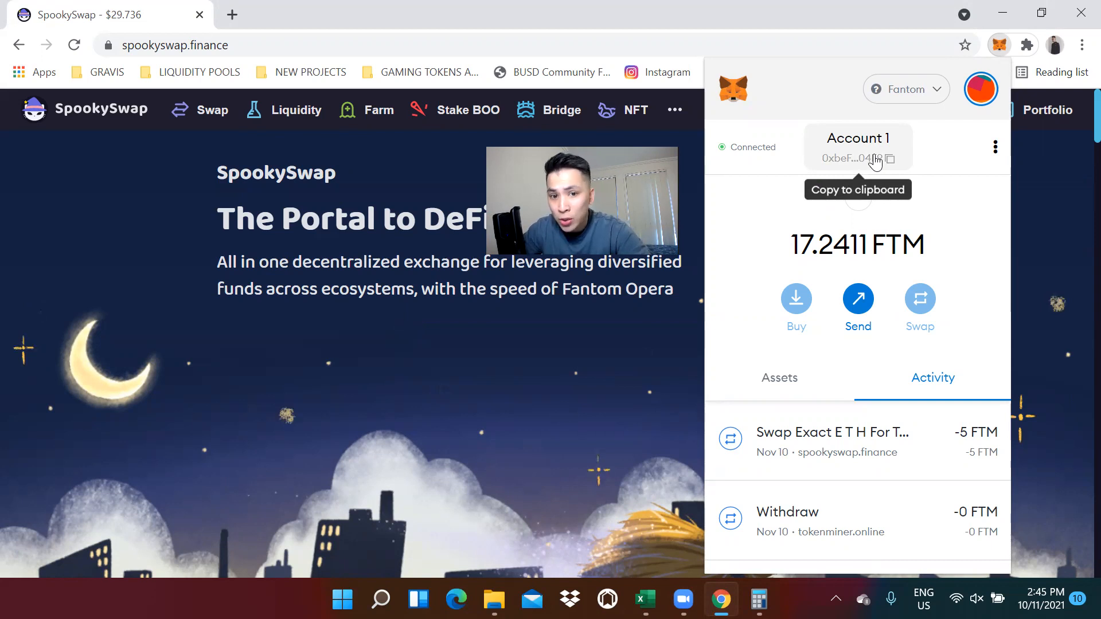
{"action": "mouse_move", "coordinate": [698, 339]}
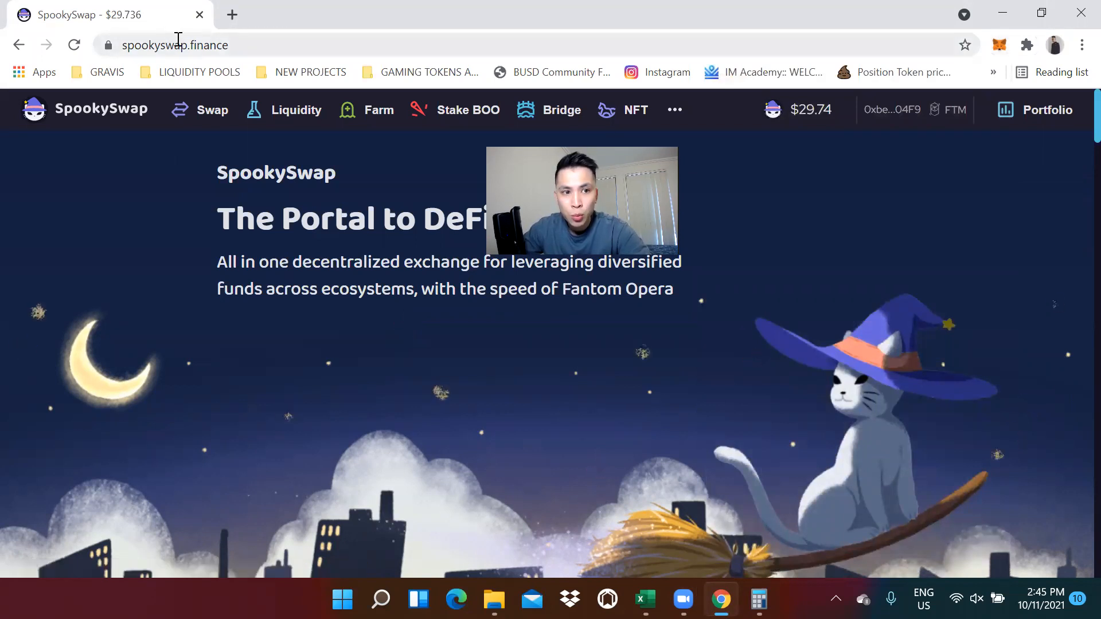
{"action": "mouse_move", "coordinate": [814, 151]}
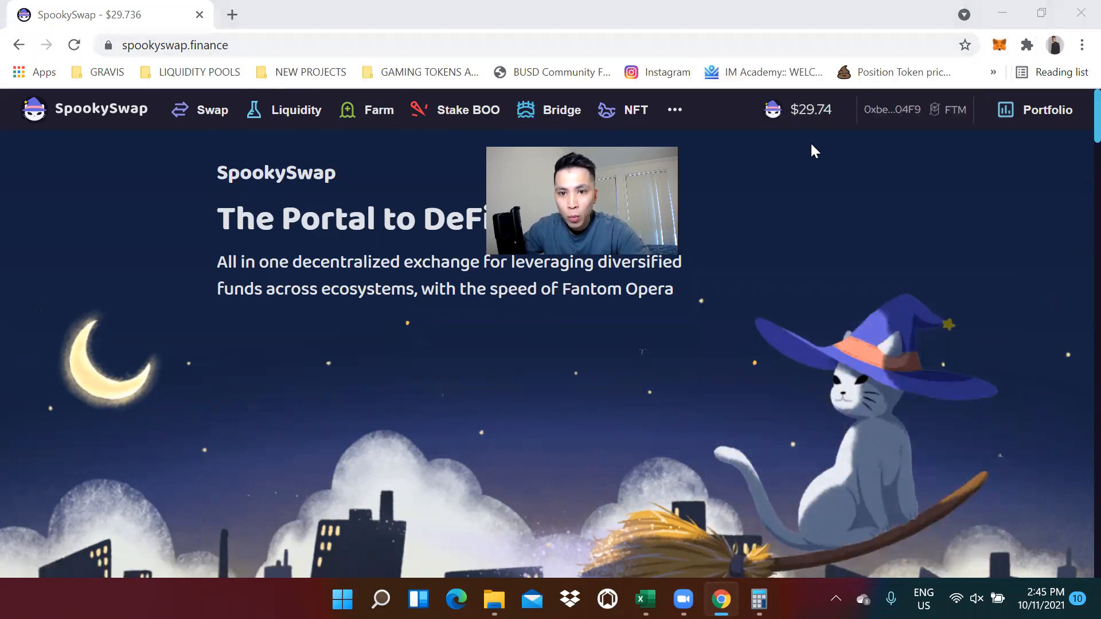
Swap the maximum 16.241 FTM for about 0.0725 BNB and confirm it in MetaMask.
{"action": "left_click", "coordinate": [211, 110]}
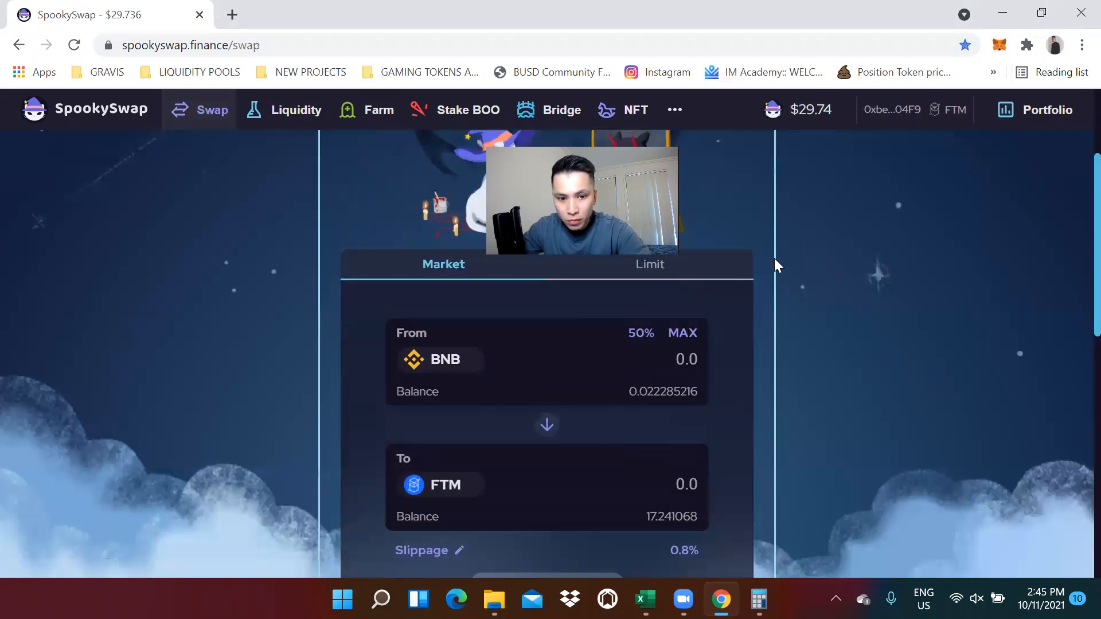
{"action": "left_click", "coordinate": [545, 425]}
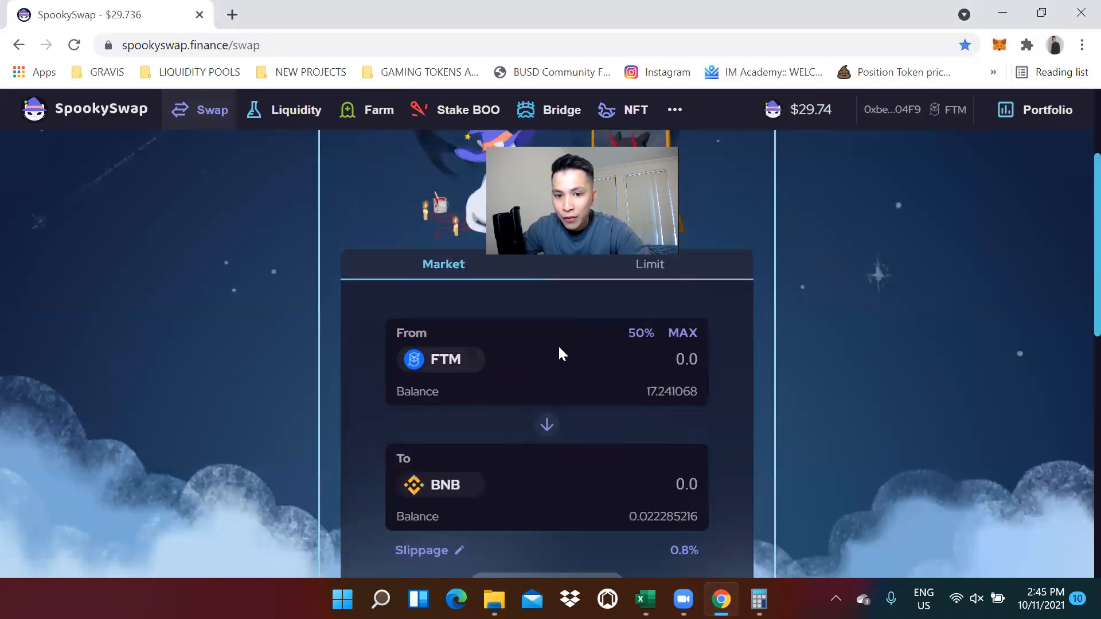
{"action": "left_click", "coordinate": [681, 333]}
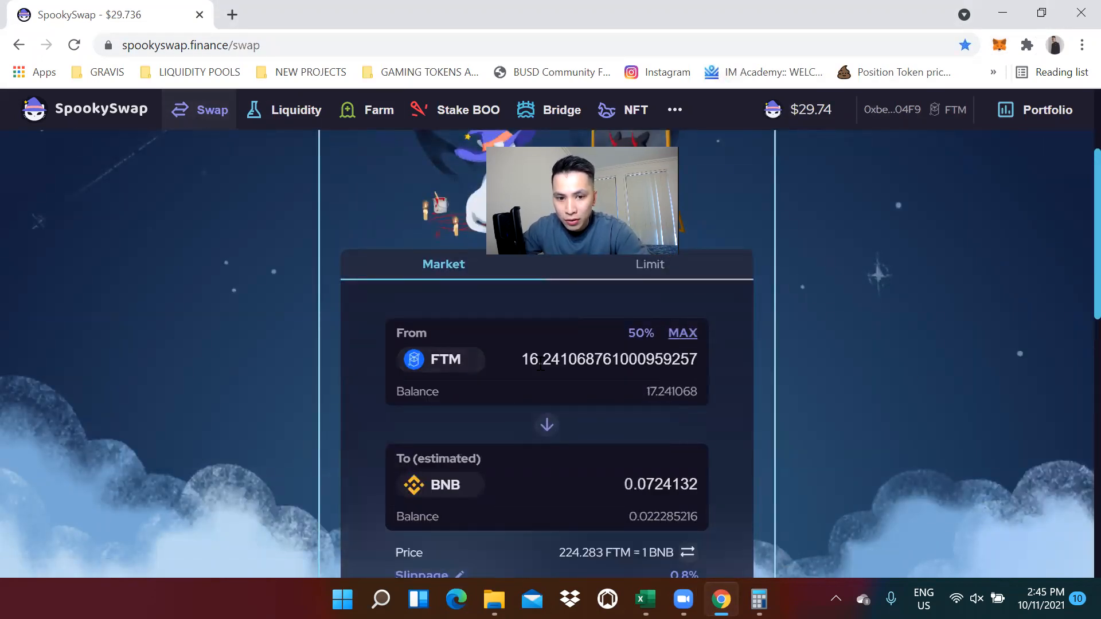
{"action": "scroll", "scroll_direction": "down", "scroll_amount": 3}
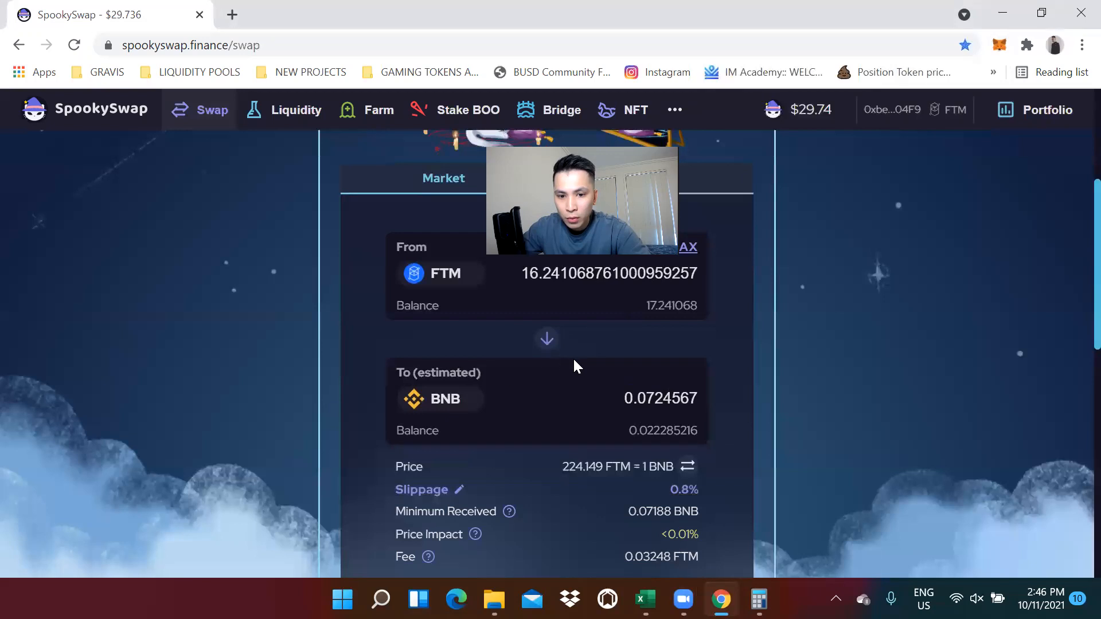
{"action": "mouse_move", "coordinate": [475, 417]}
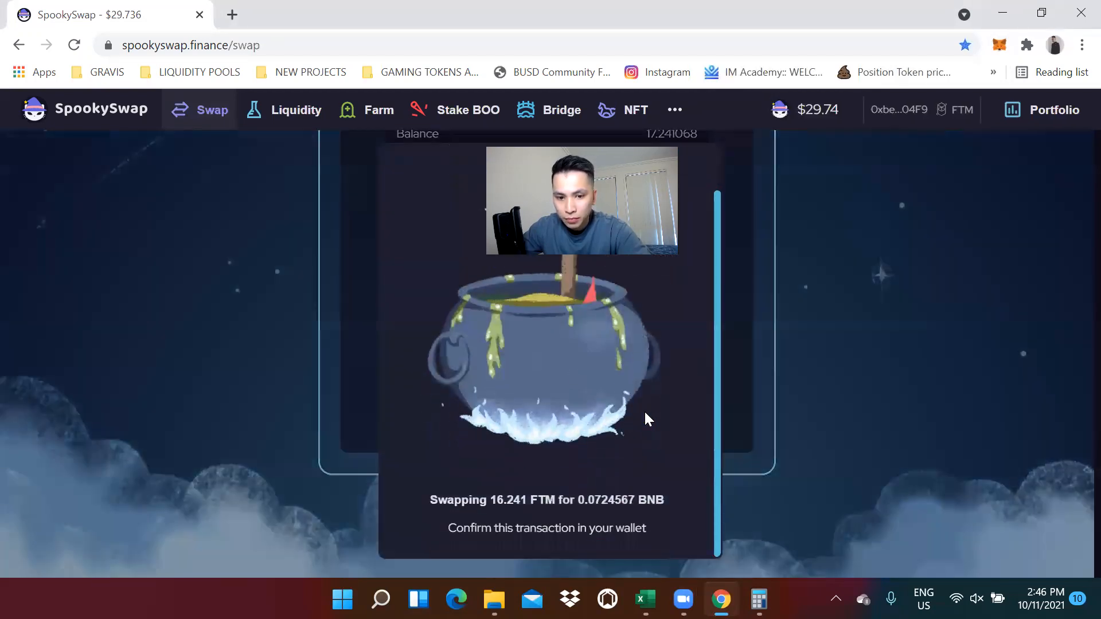
{"action": "left_click", "coordinate": [778, 599]}
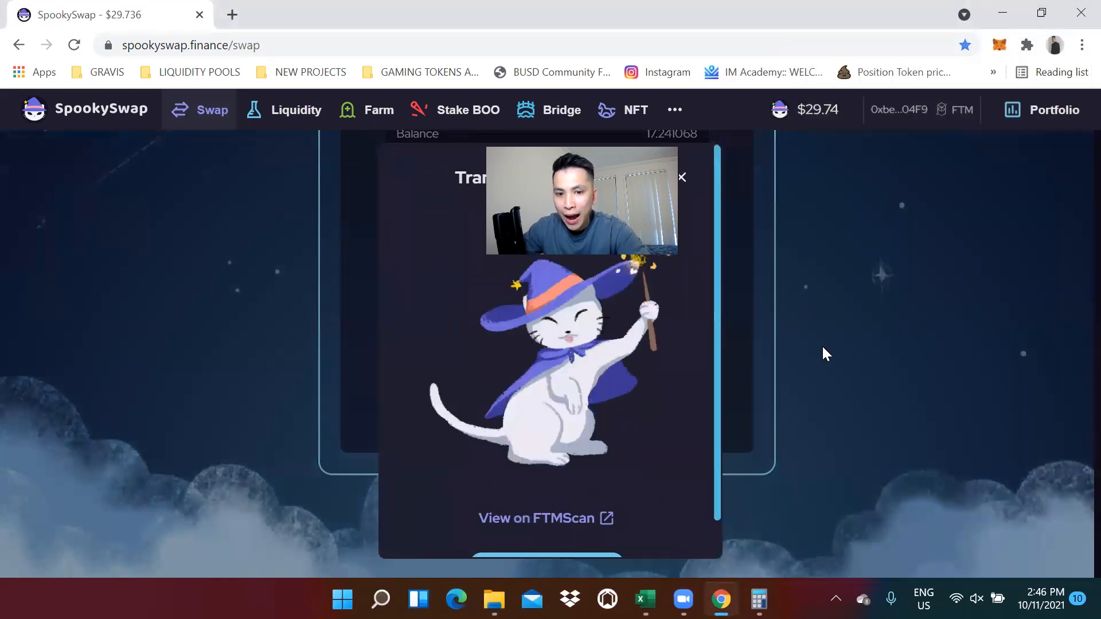
{"action": "mouse_move", "coordinate": [952, 204]}
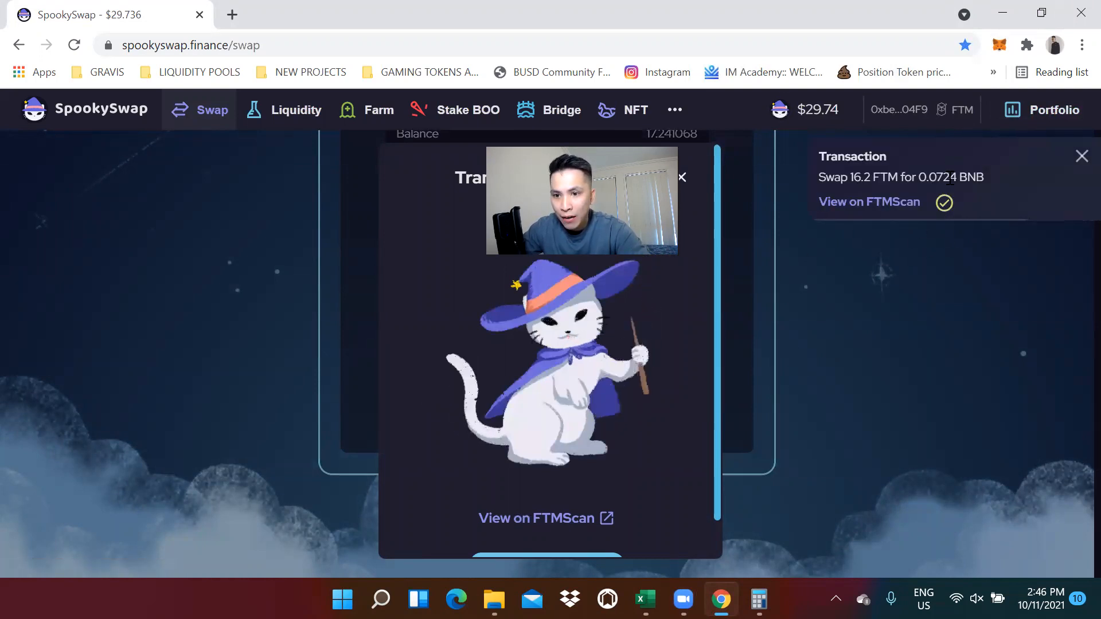
{"action": "mouse_move", "coordinate": [565, 110]}
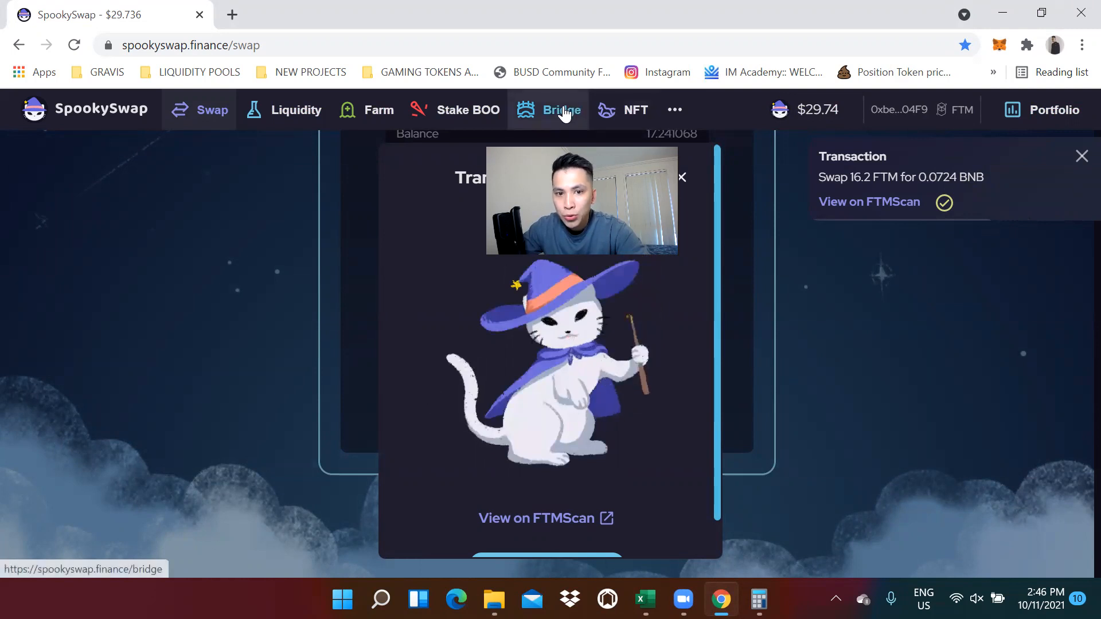
Set the bridge to send BNB from Fantom to BSC.
{"action": "left_click", "coordinate": [562, 110]}
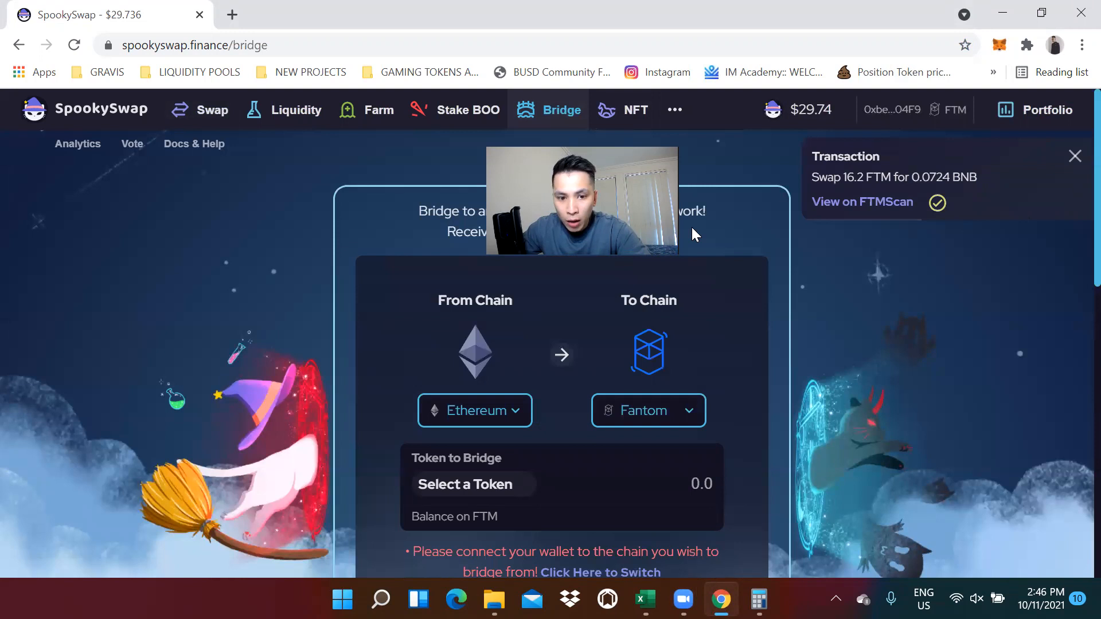
{"action": "left_click", "coordinate": [561, 354]}
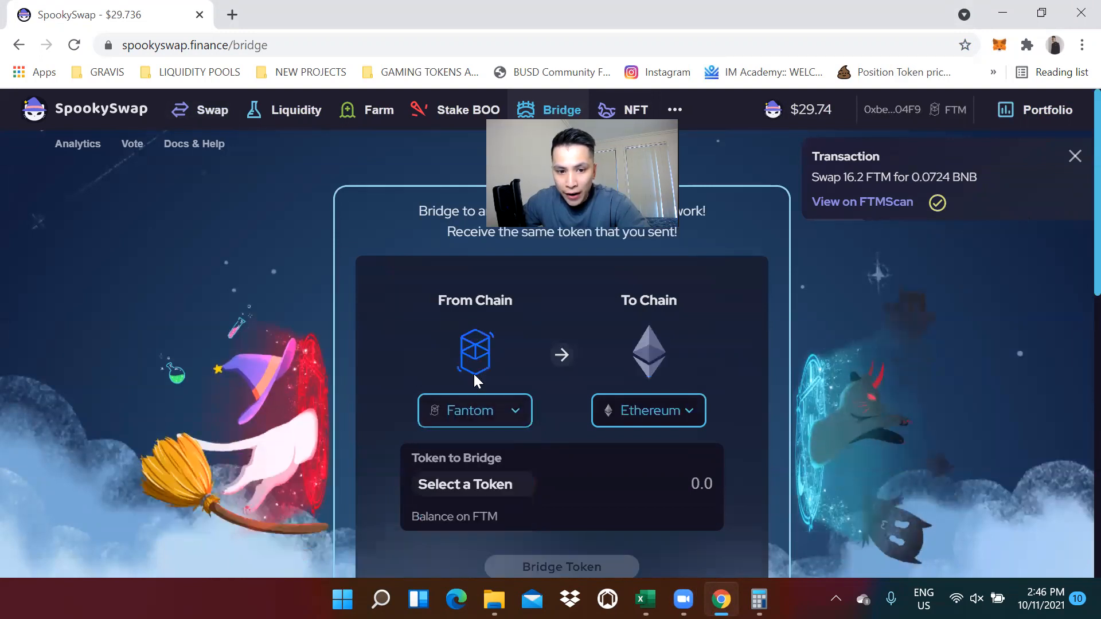
{"action": "left_click", "coordinate": [647, 411]}
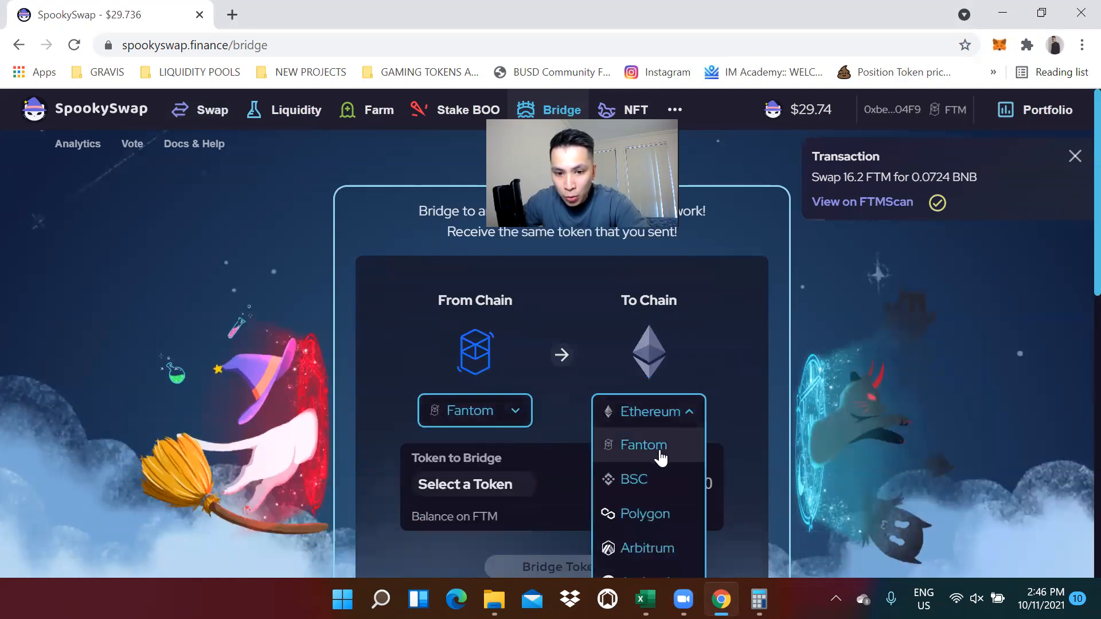
{"action": "left_click", "coordinate": [634, 479]}
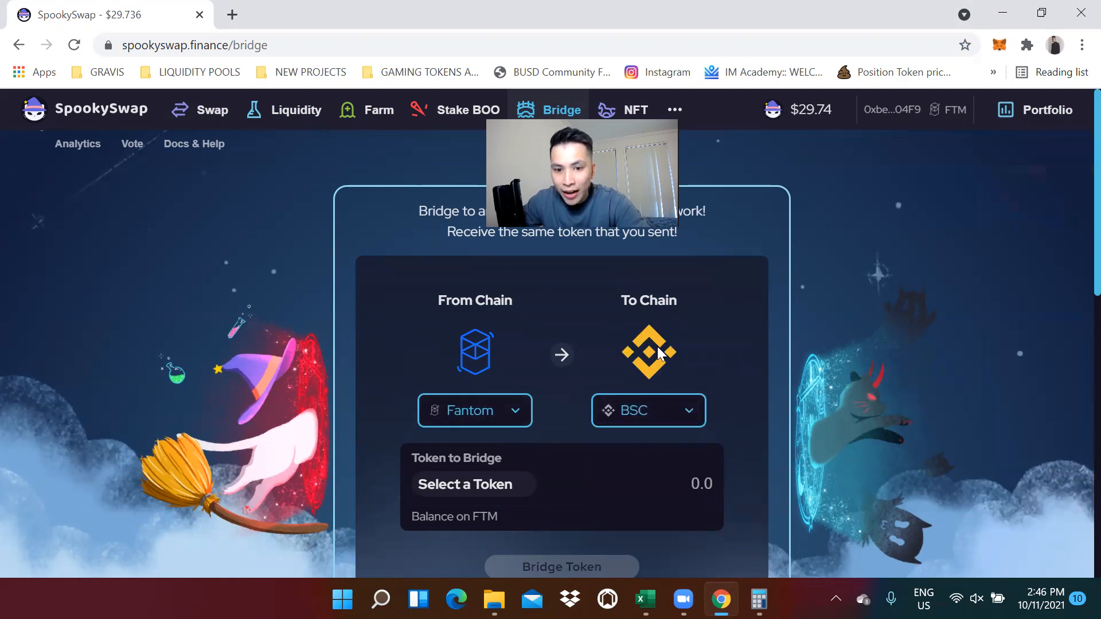
{"action": "left_click", "coordinate": [465, 484]}
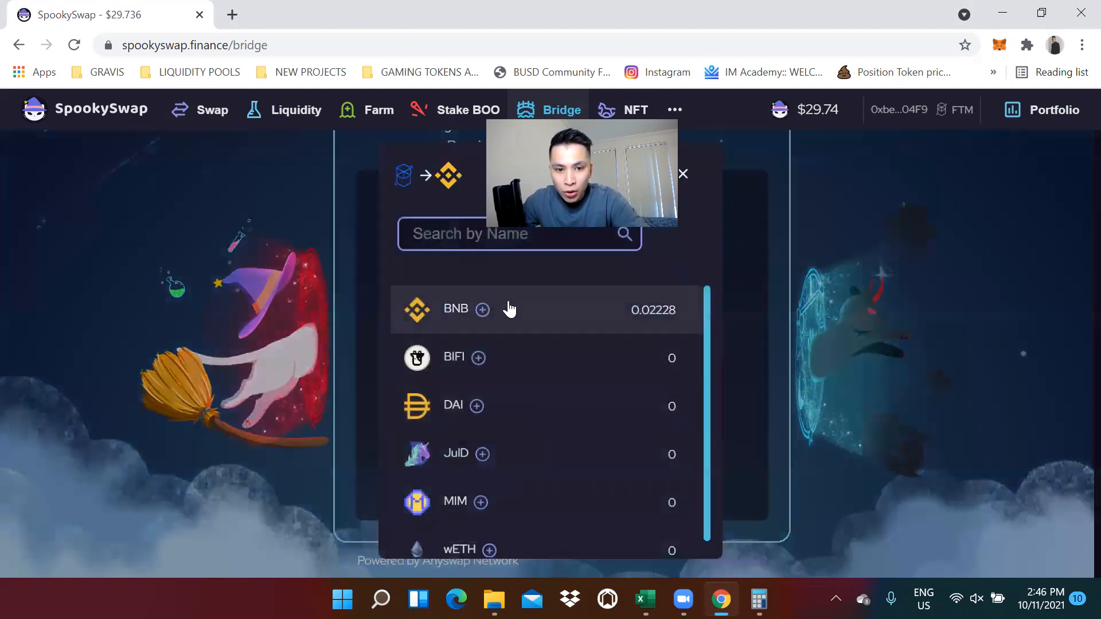
{"action": "left_click", "coordinate": [456, 308]}
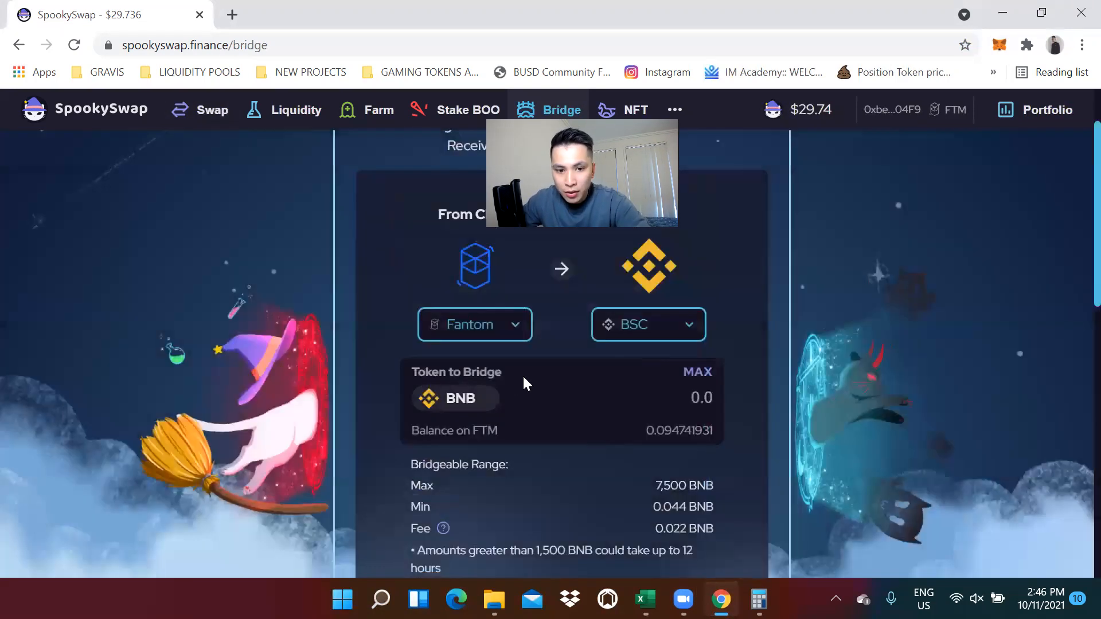
Enter the full 0.0947 BNB balance and start the bridge, bringing up the MetaMask confirmation.
{"action": "scroll", "scroll_direction": "down", "scroll_amount": 3}
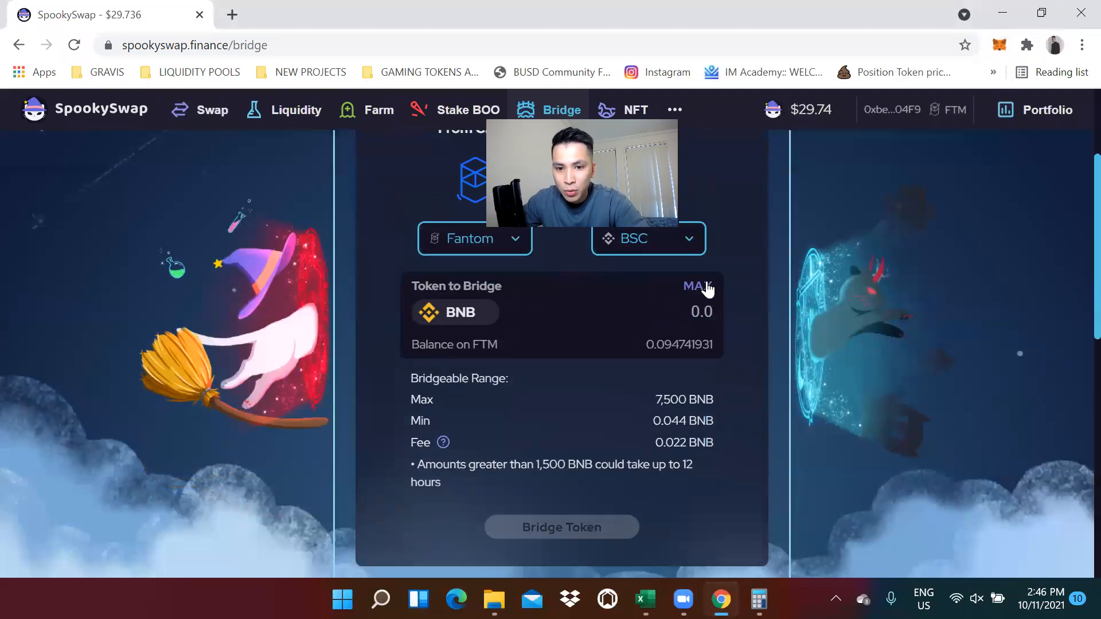
{"action": "left_click", "coordinate": [697, 286]}
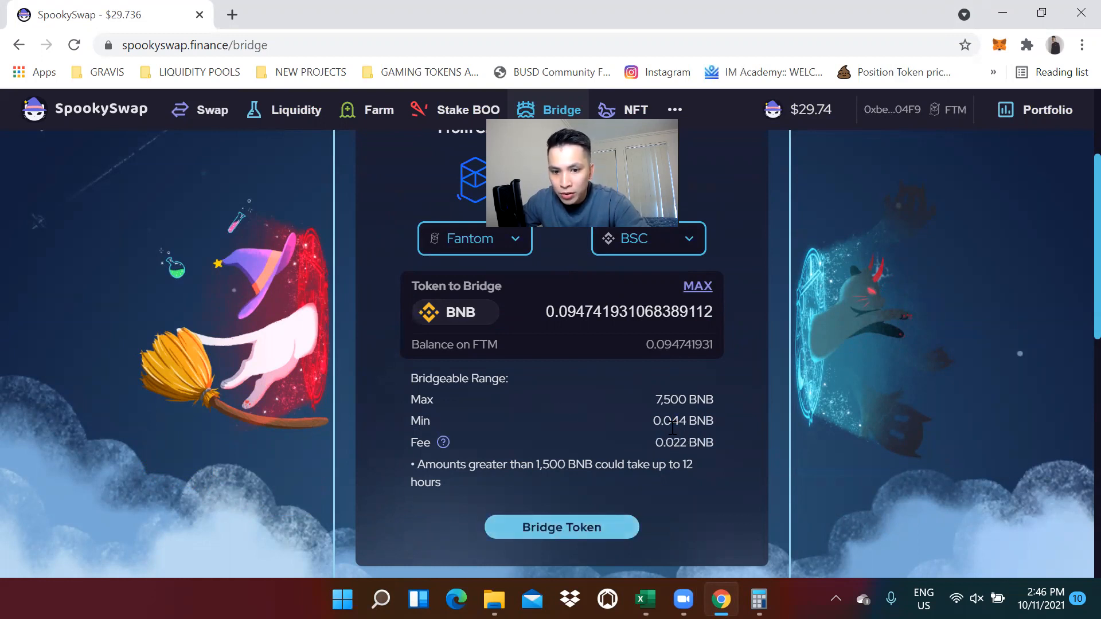
{"action": "mouse_move", "coordinate": [598, 565]}
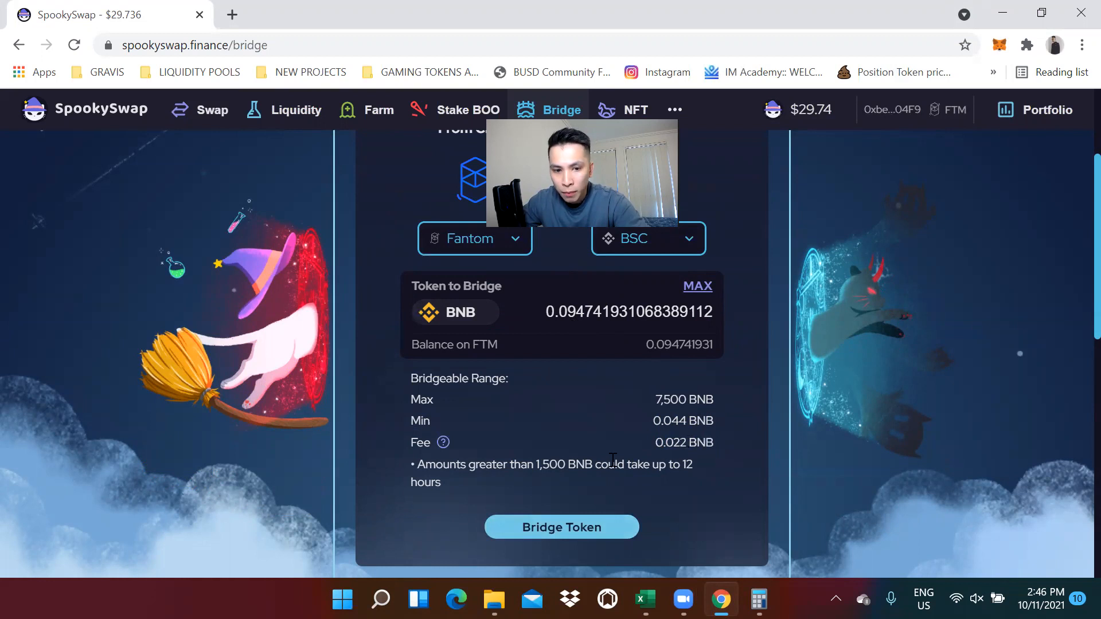
{"action": "left_click", "coordinate": [561, 527]}
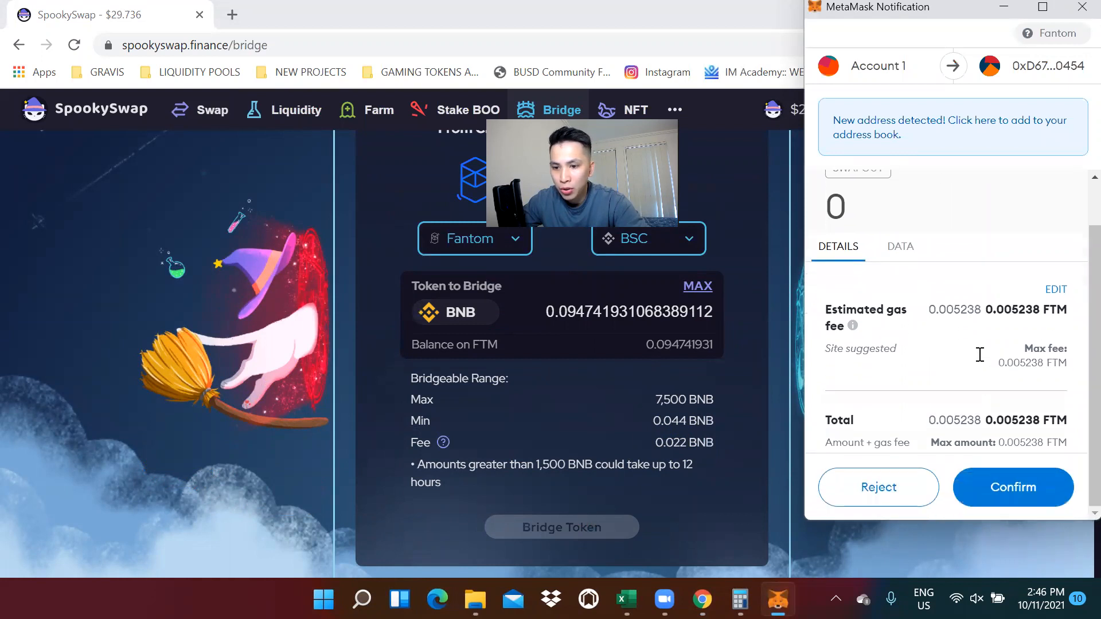
Confirm the 0.0947419 BNB bridge in MetaMask, leaving the deposit pending, and check wallet activity.
{"action": "left_click", "coordinate": [1013, 487]}
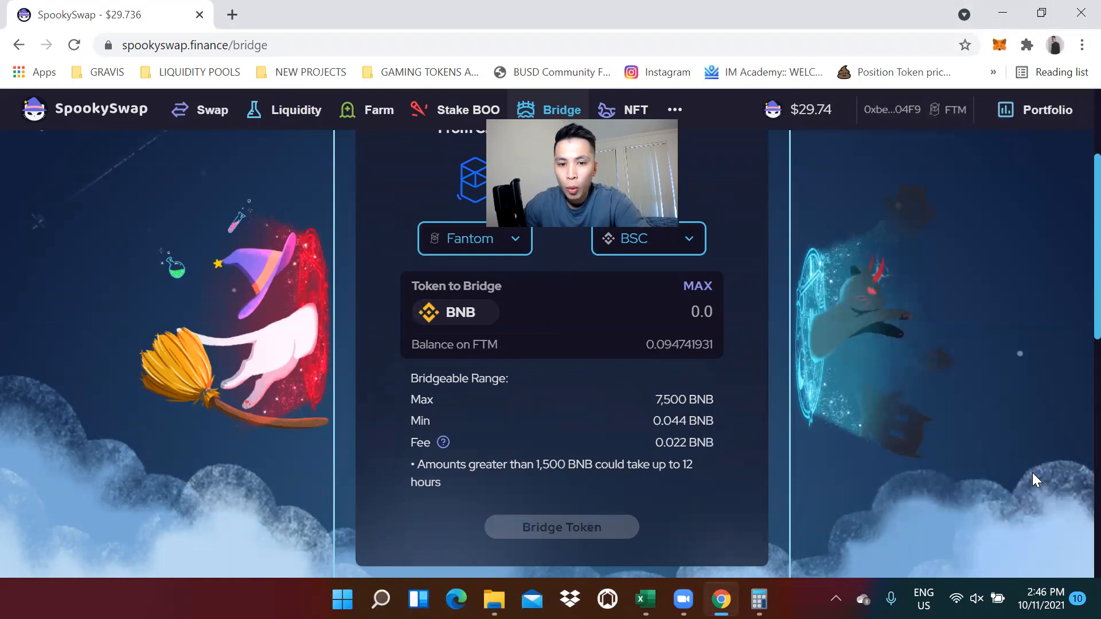
{"action": "mouse_move", "coordinate": [477, 361]}
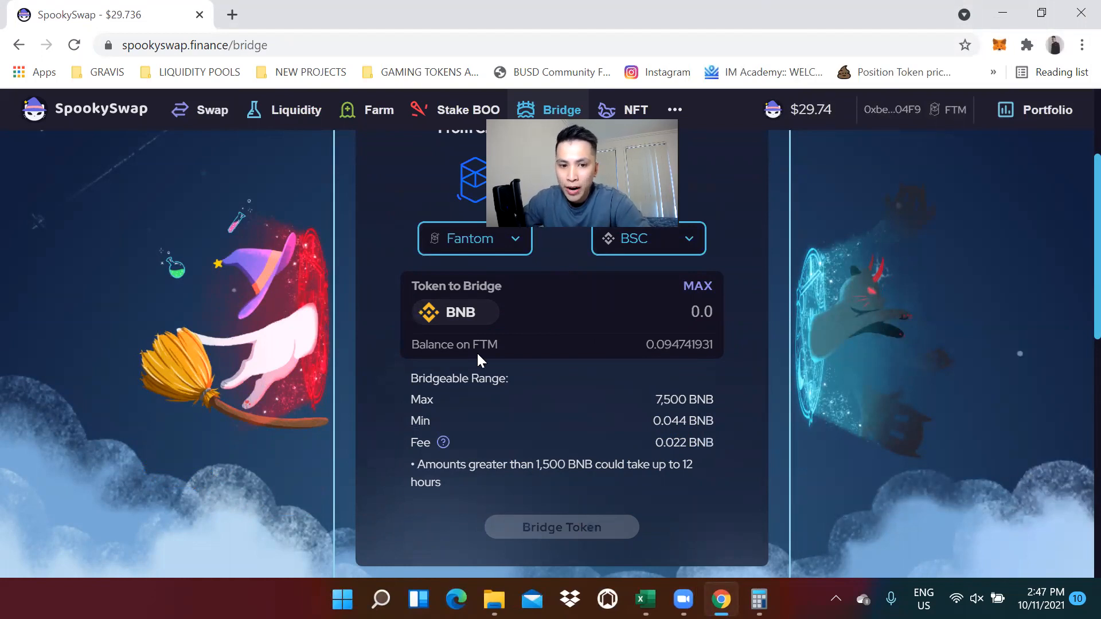
{"action": "left_click", "coordinate": [561, 528]}
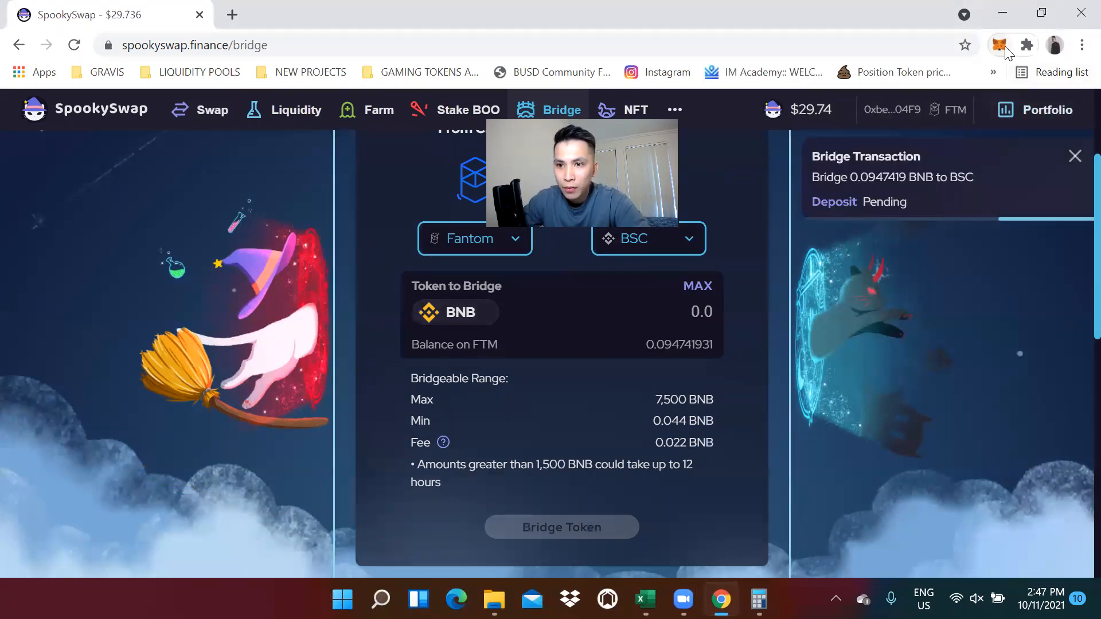
{"action": "mouse_move", "coordinate": [1004, 45]}
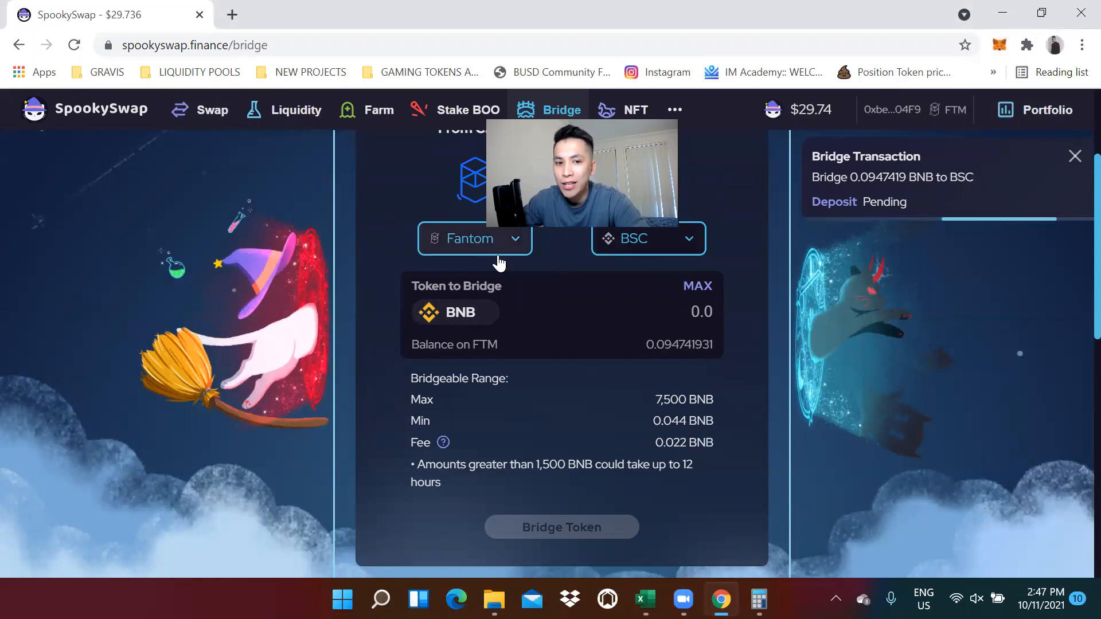
{"action": "mouse_move", "coordinate": [680, 242]}
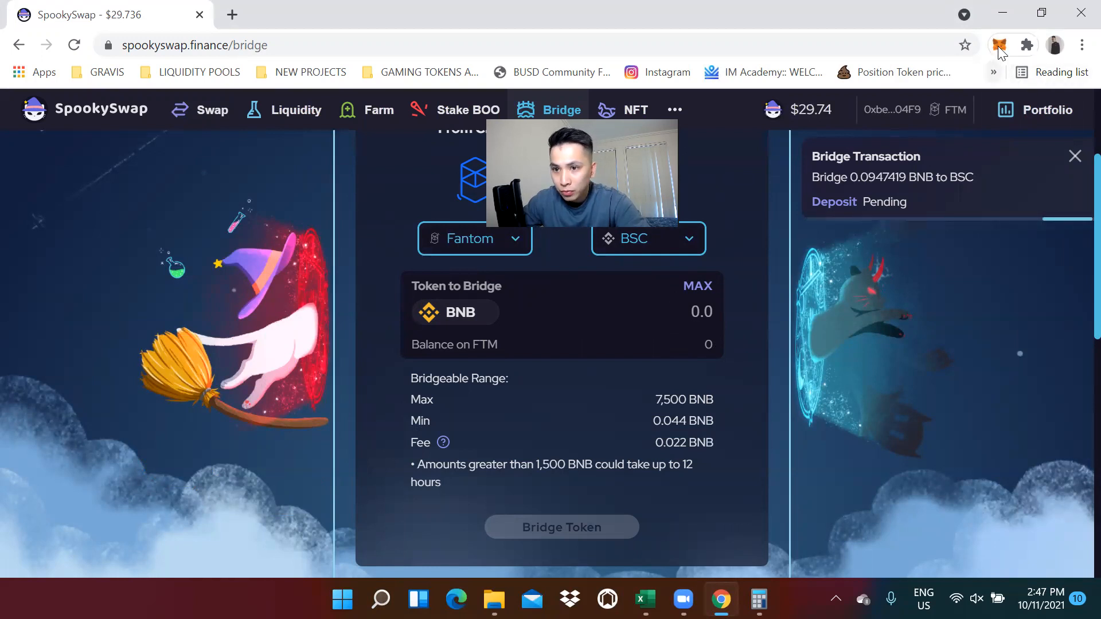
{"action": "left_click", "coordinate": [999, 44]}
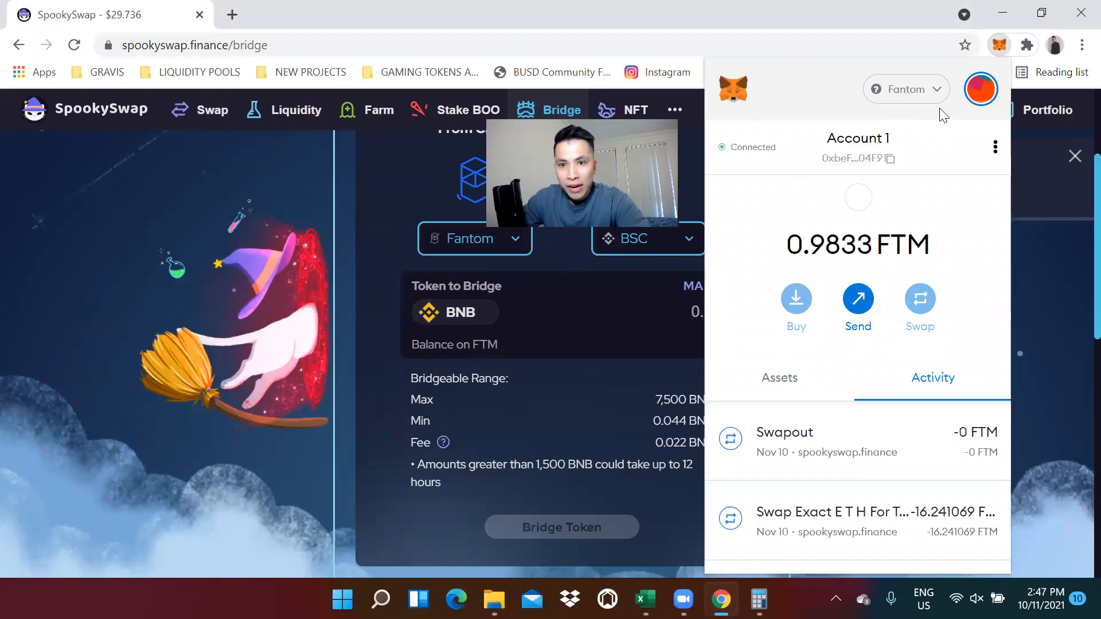
Switch MetaMask to Binance Smart Chain, see 0.0027 BNB, then close the network list.
{"action": "left_click", "coordinate": [905, 89]}
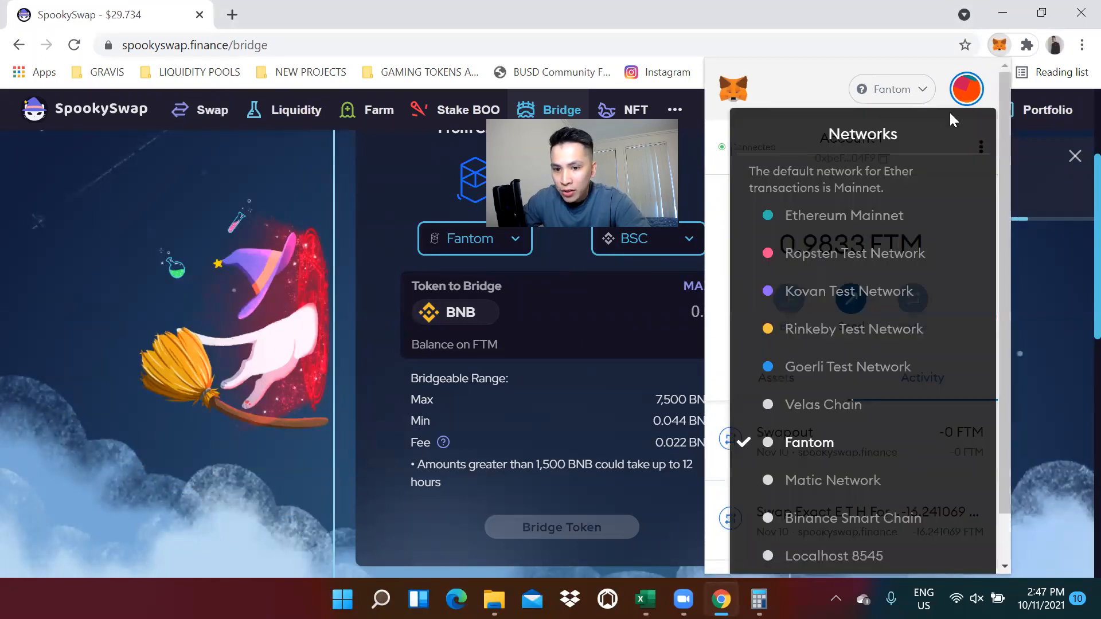
{"action": "left_click", "coordinate": [853, 518]}
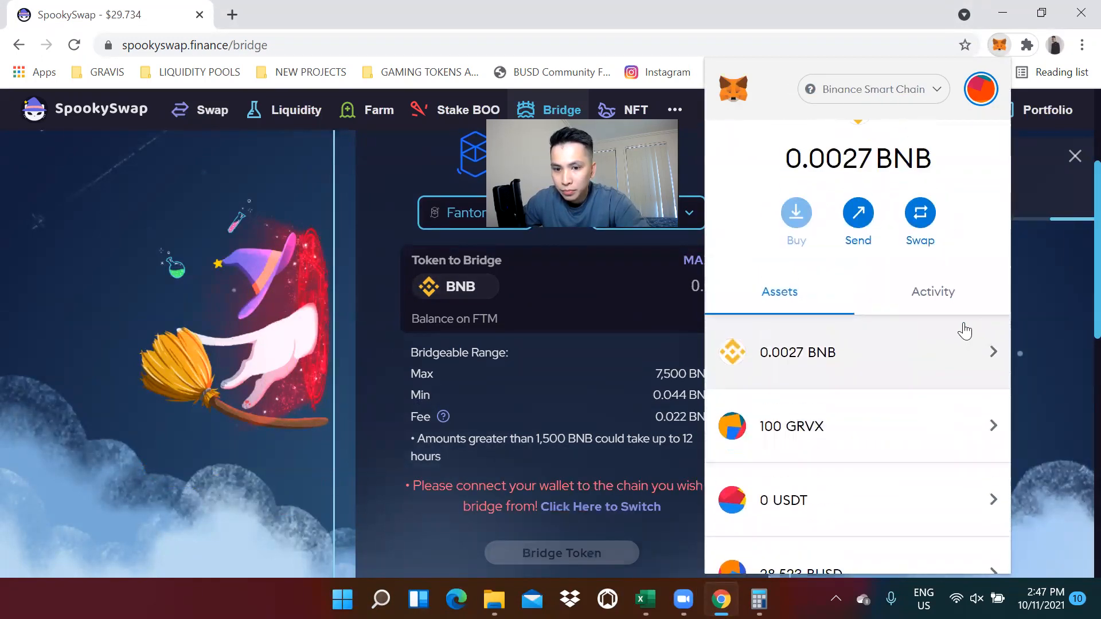
{"action": "scroll", "scroll_direction": "down", "scroll_amount": 3}
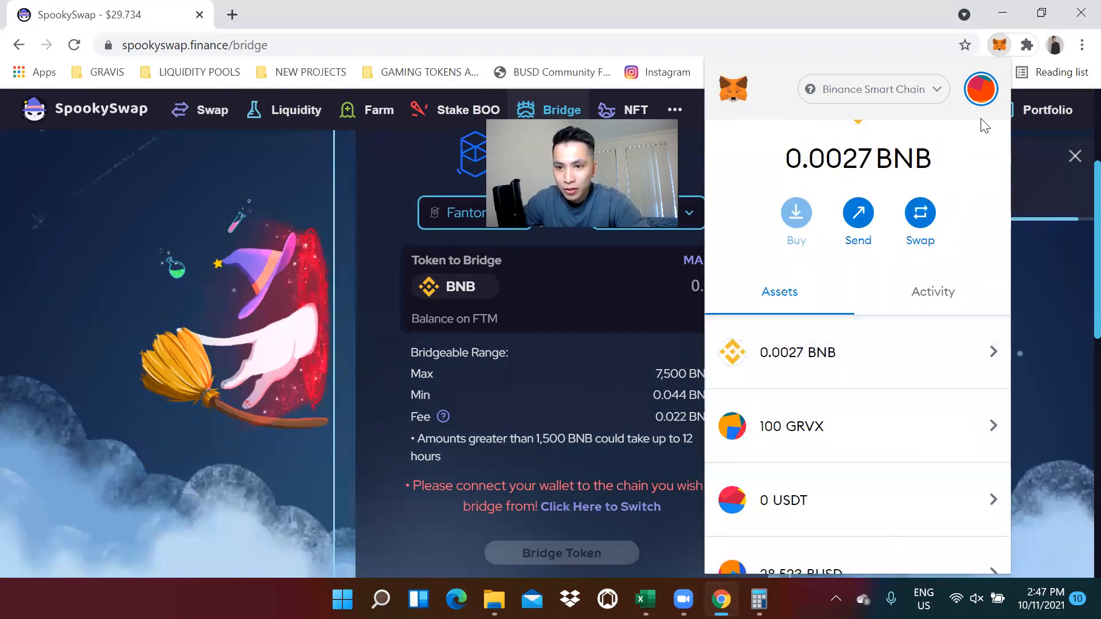
{"action": "left_click", "coordinate": [871, 90]}
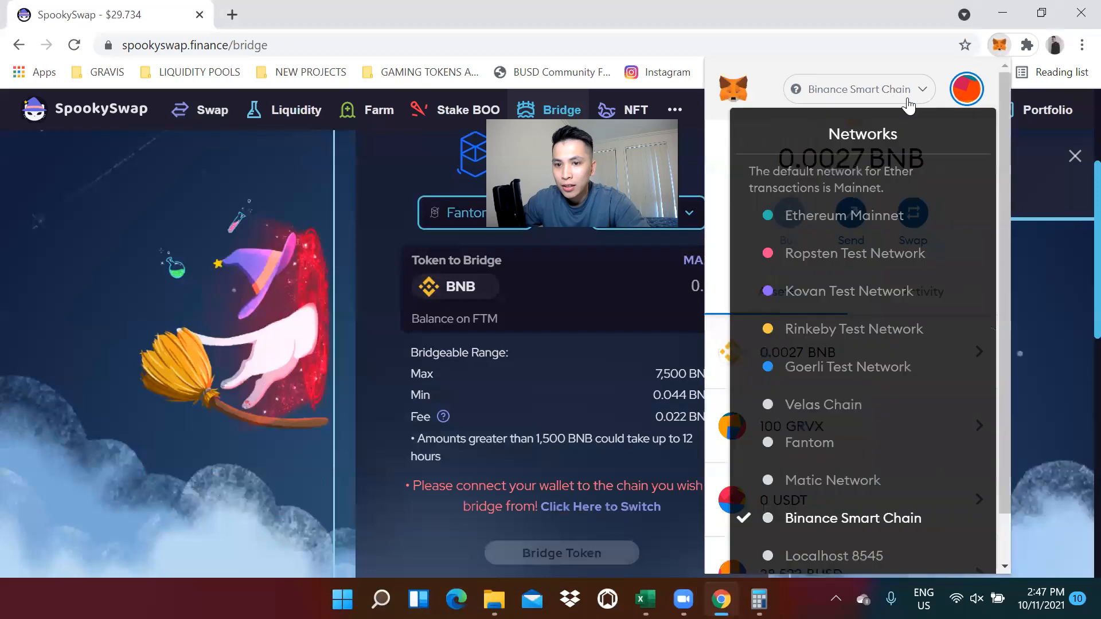
{"action": "left_click", "coordinate": [806, 442]}
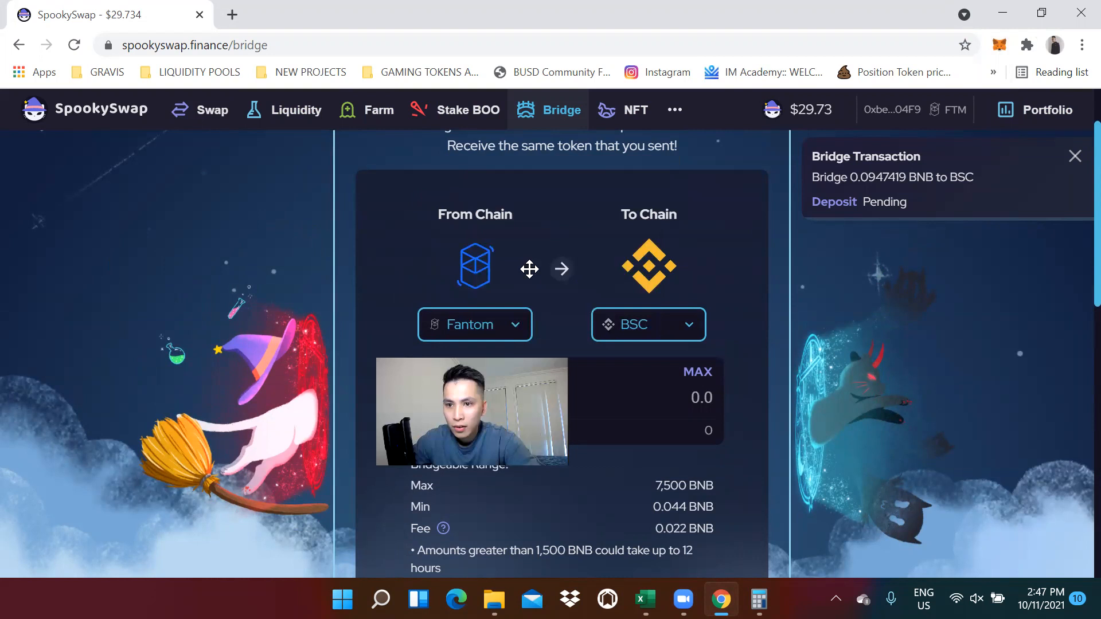
View the Binance Smart Chain wallet now holding 0.0755 BNB after the bridge.
{"action": "left_click", "coordinate": [999, 45]}
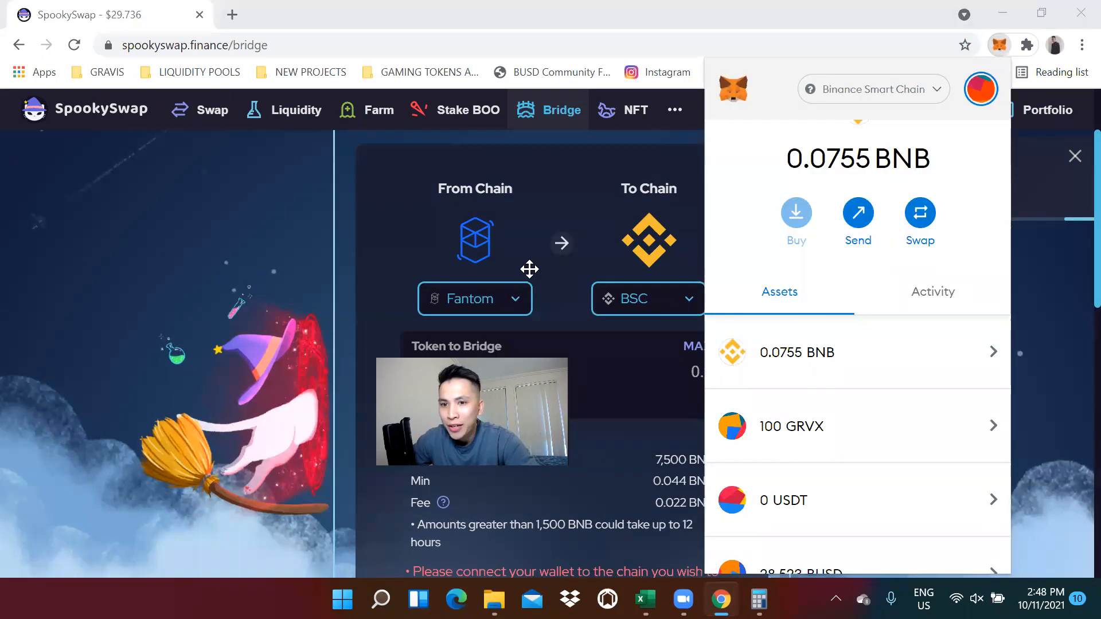
{"action": "mouse_move", "coordinate": [918, 96]}
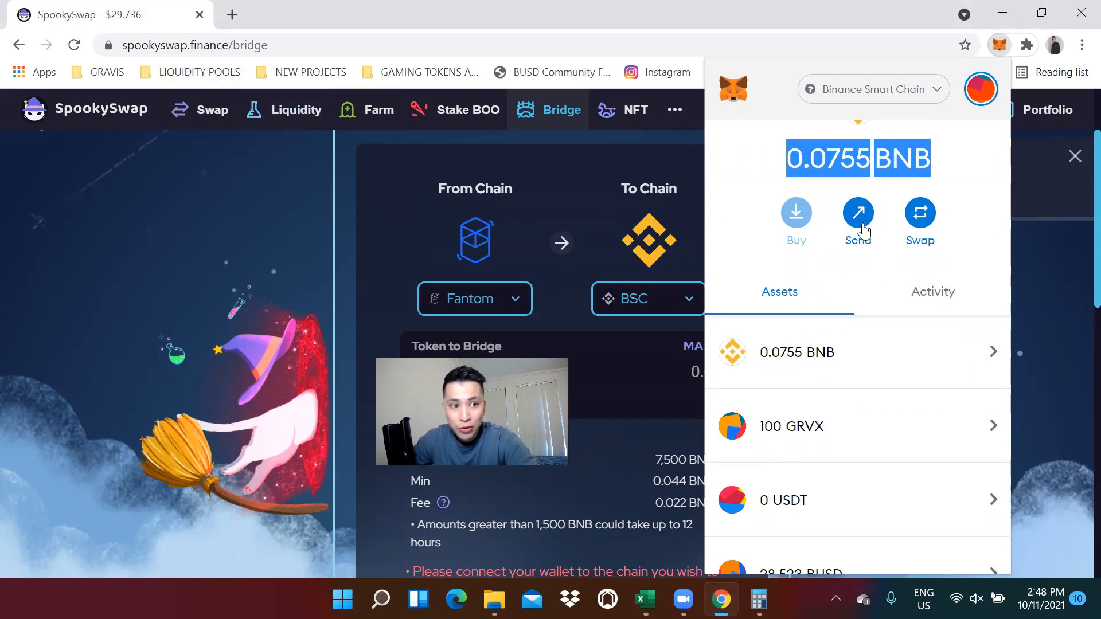
{"action": "mouse_move", "coordinate": [301, 174]}
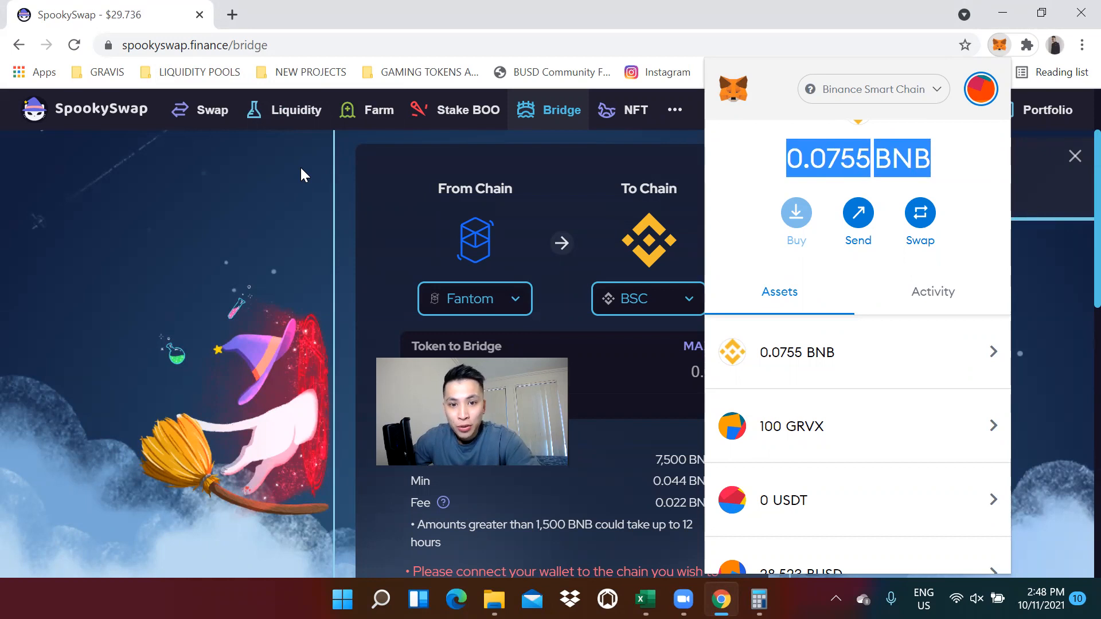
{"action": "mouse_move", "coordinate": [639, 177]}
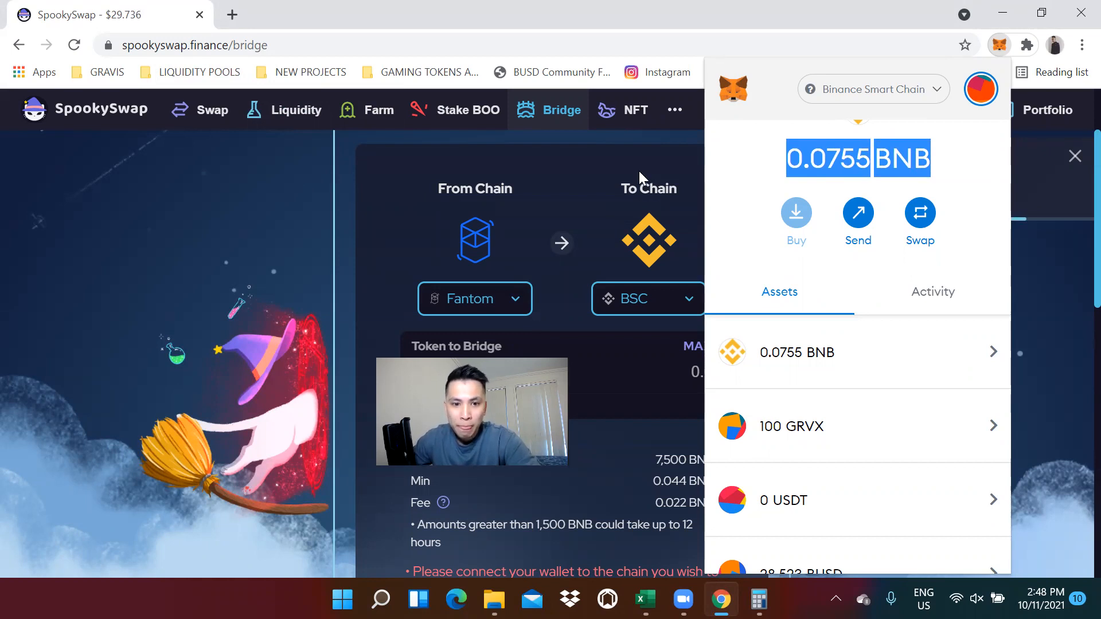